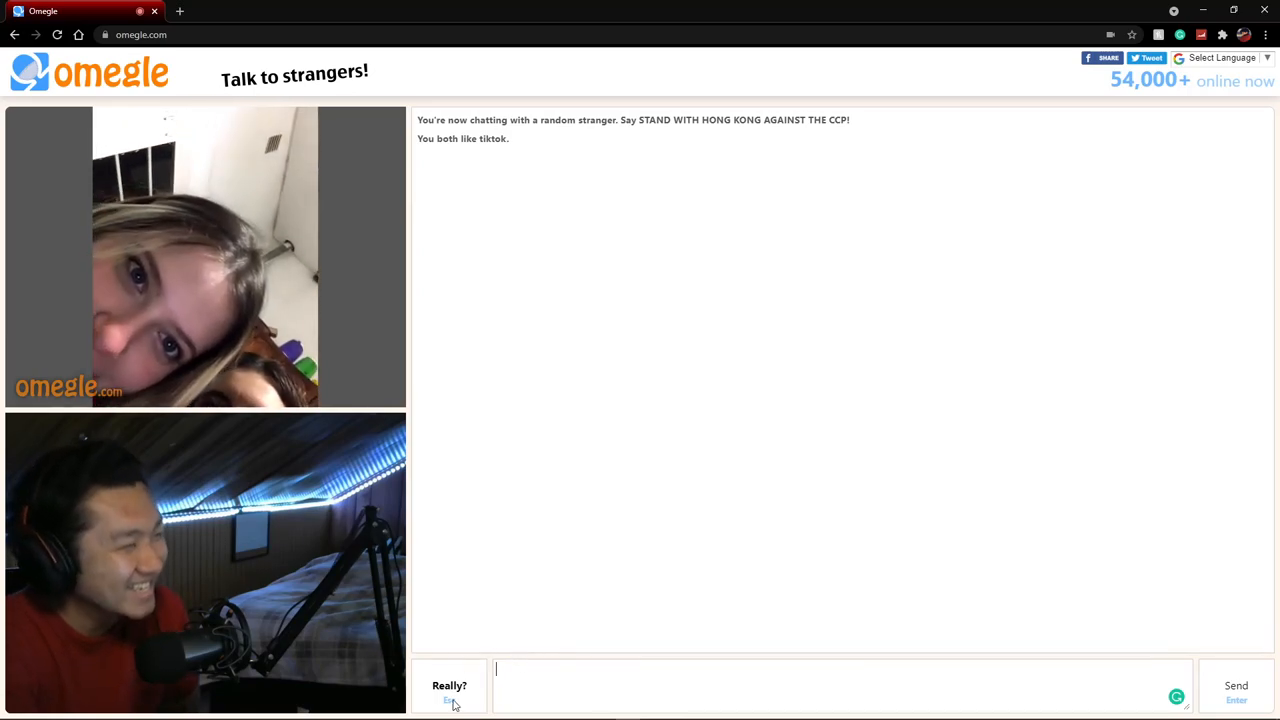
Step: Confirm disconnecting from the stranger who shares the TikTok interest, ending the video chat
click(449, 685)
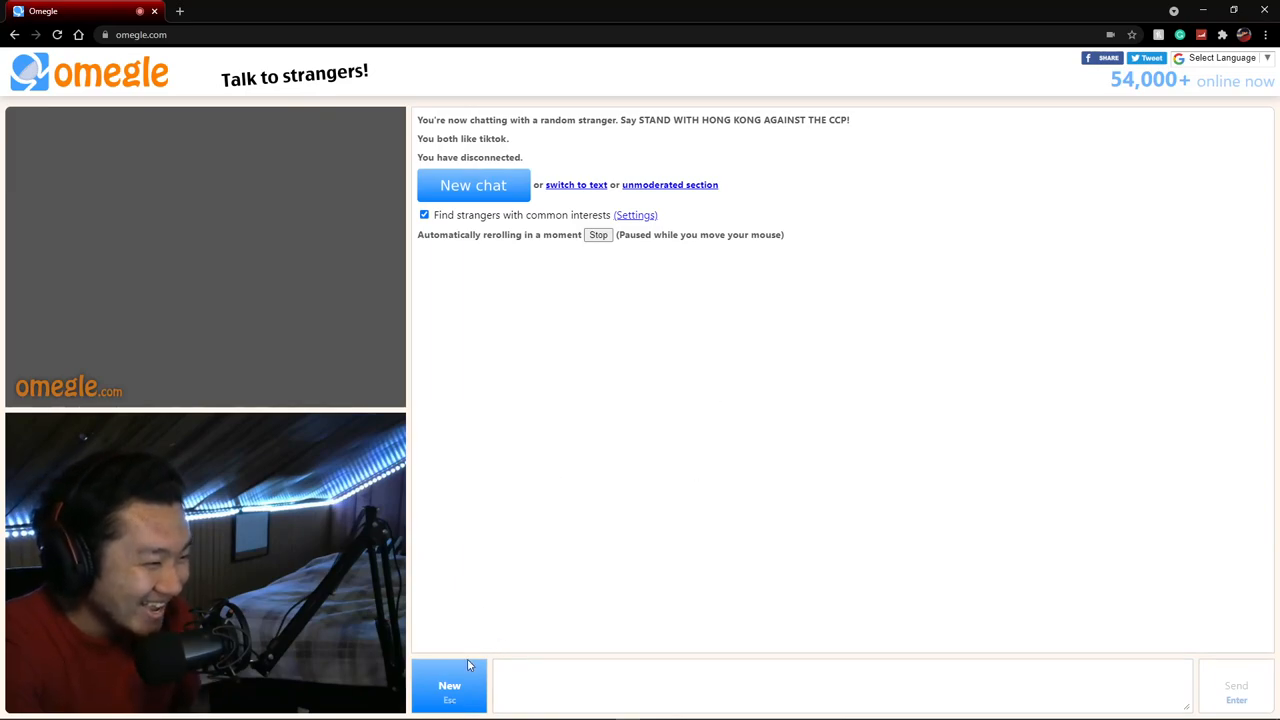